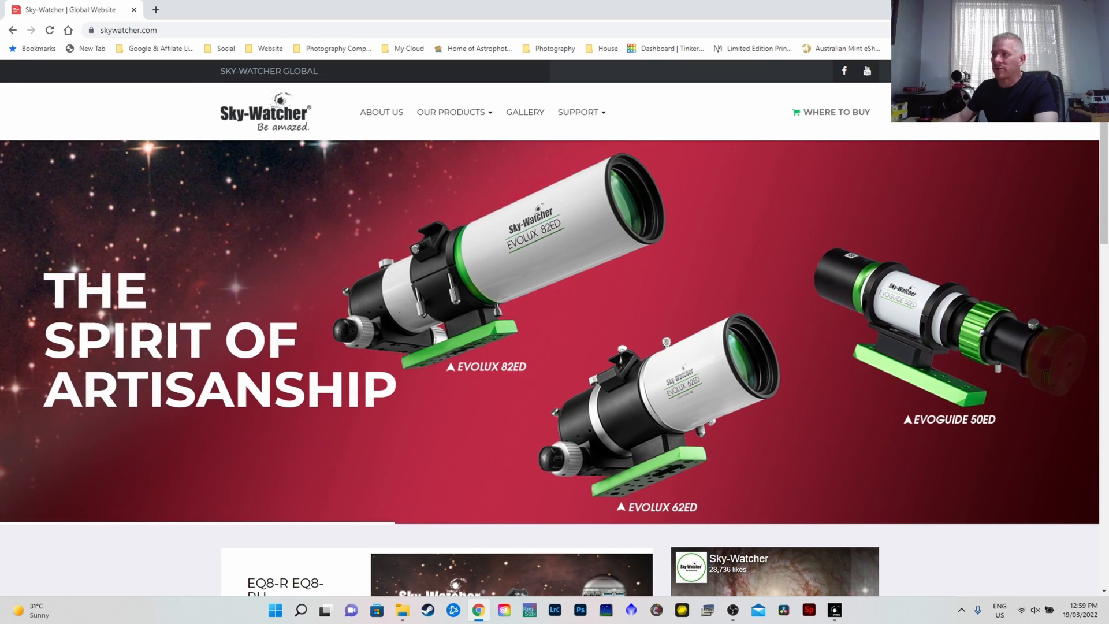
Step: Go to Support > Software & Firmware on skywatcher.com and choose the SynScan App category
{"action": "left_click", "coordinate": [578, 112]}
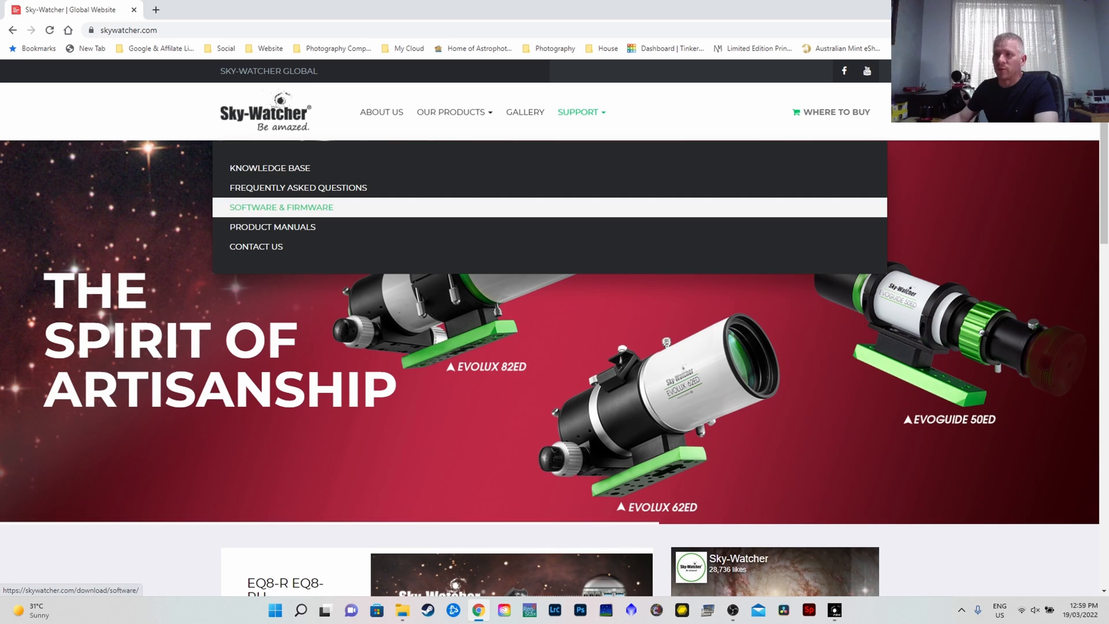
{"action": "left_click", "coordinate": [281, 207]}
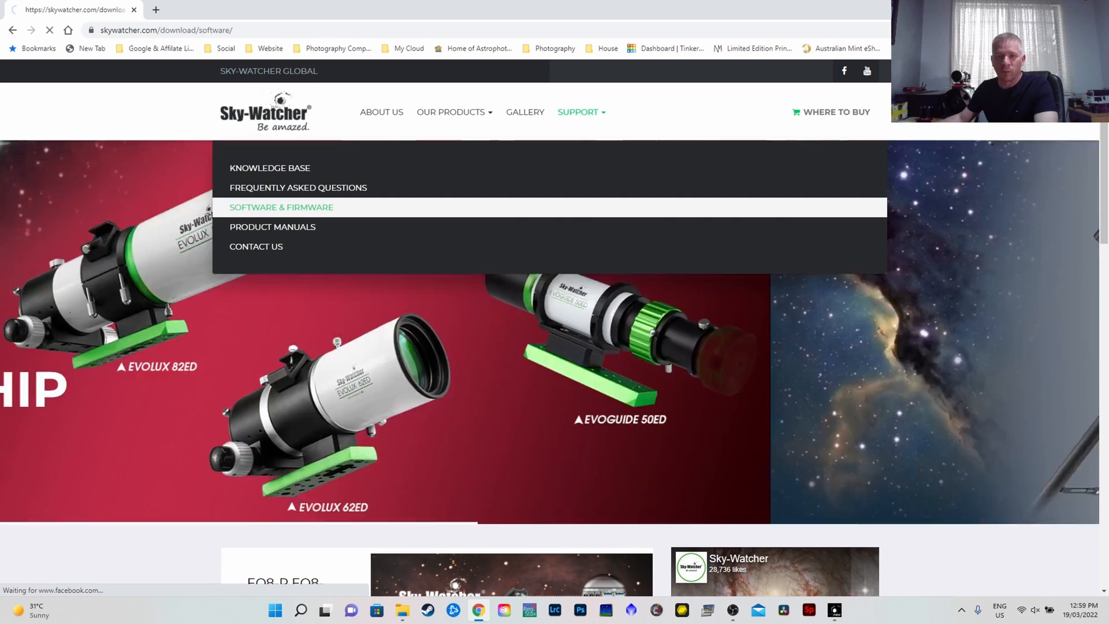
{"action": "left_click", "coordinate": [281, 206]}
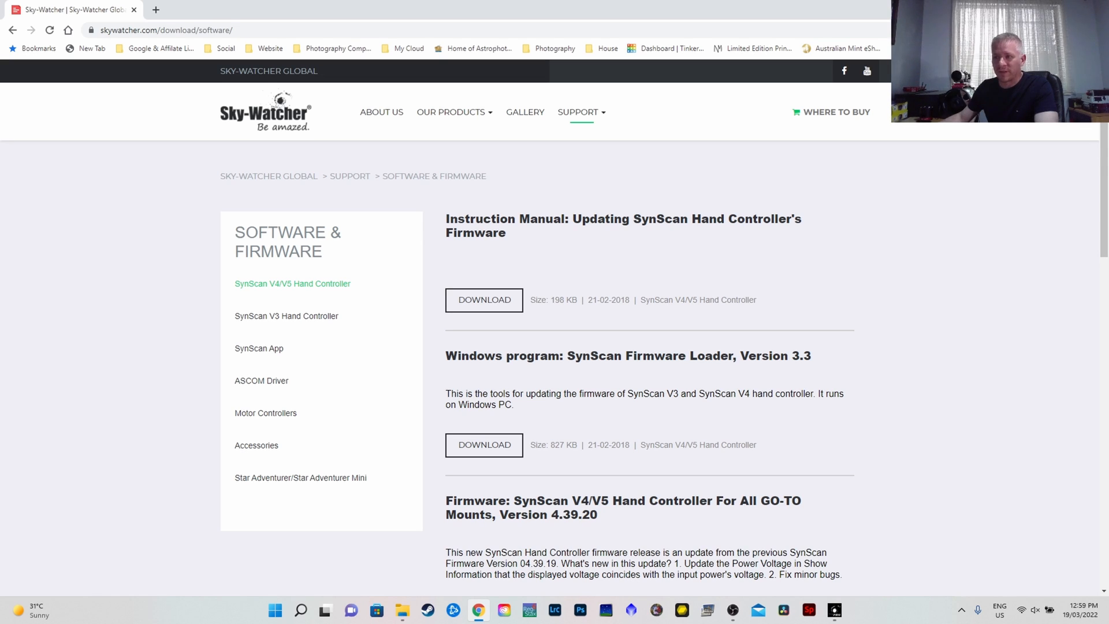
{"action": "left_click", "coordinate": [259, 347]}
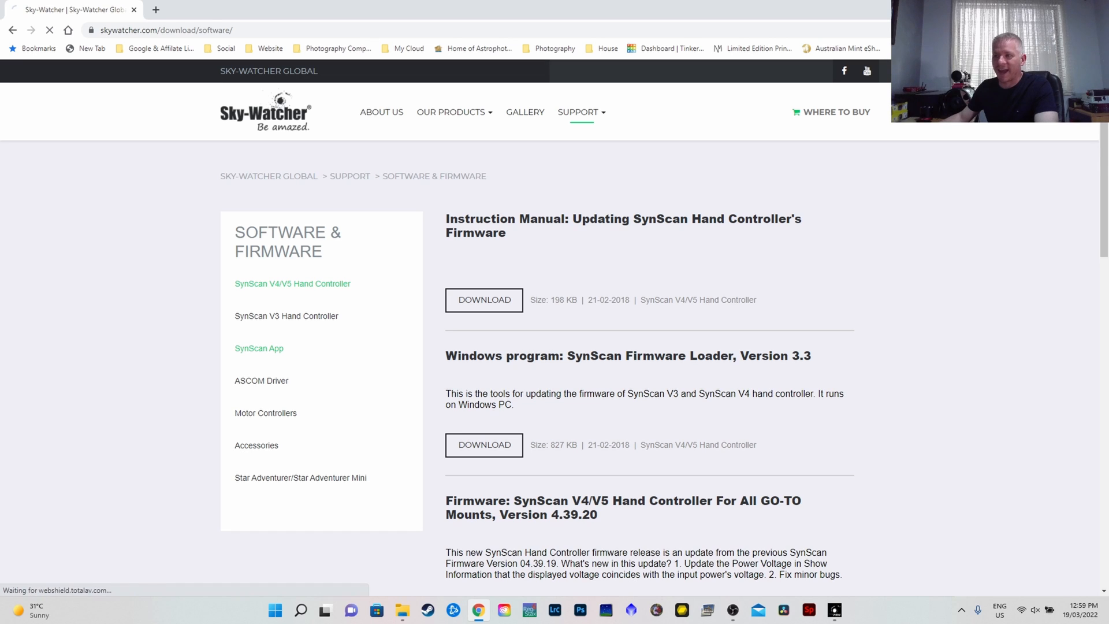
Step: Show the SynScan App downloads and scroll to the Windows SynScan Pro App 1.19.0 entry
{"action": "left_click", "coordinate": [258, 348]}
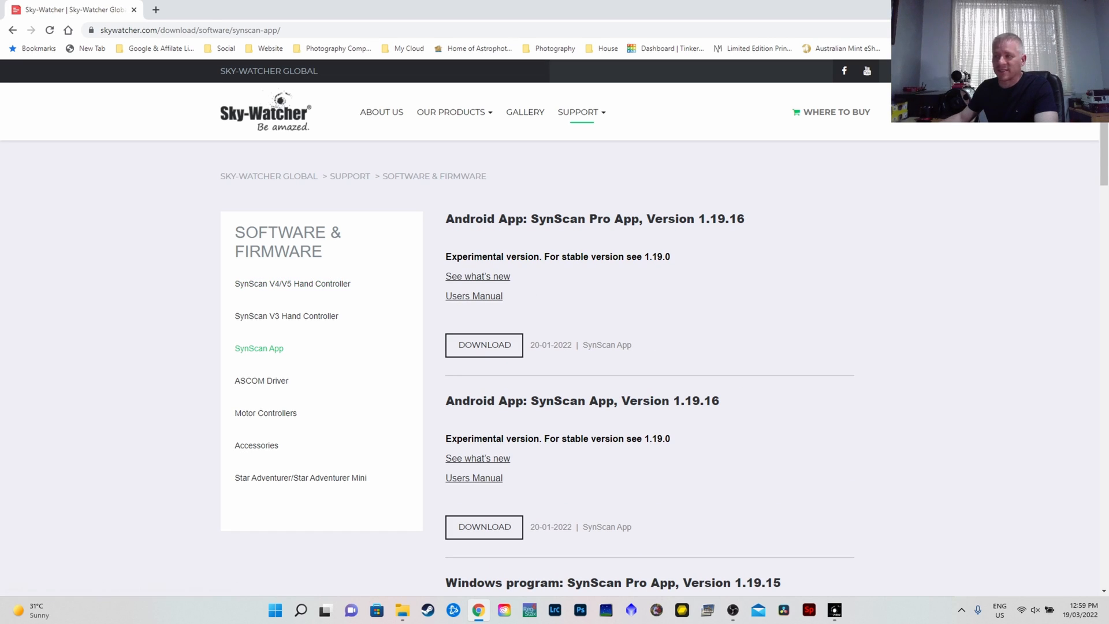
{"action": "scroll", "scroll_direction": "down", "scroll_amount": 3}
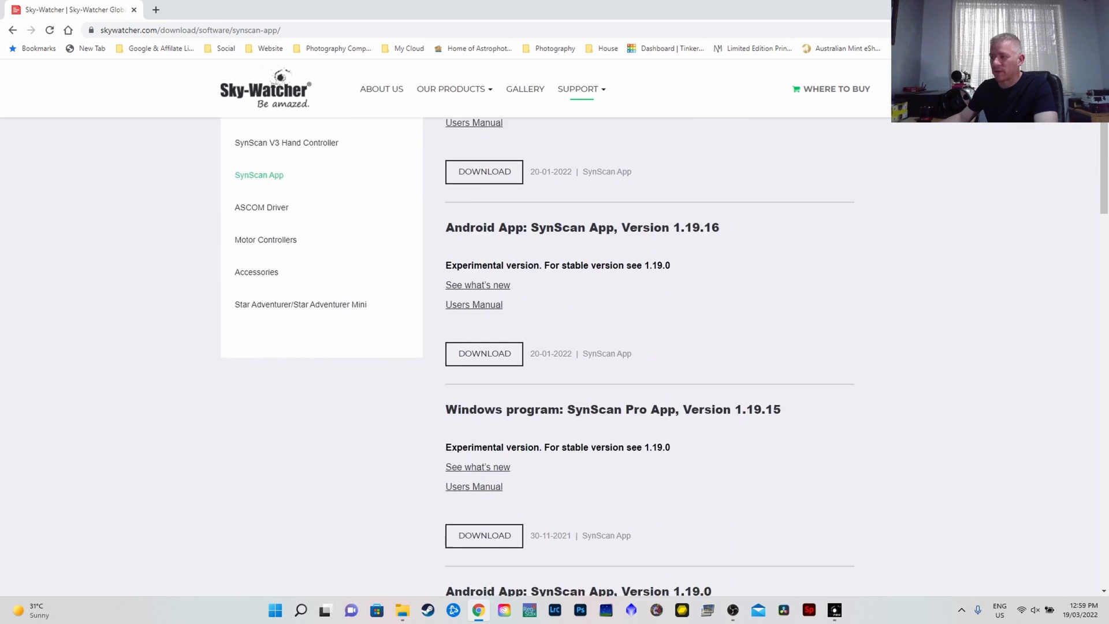
{"action": "scroll", "scroll_direction": "down", "scroll_amount": 3}
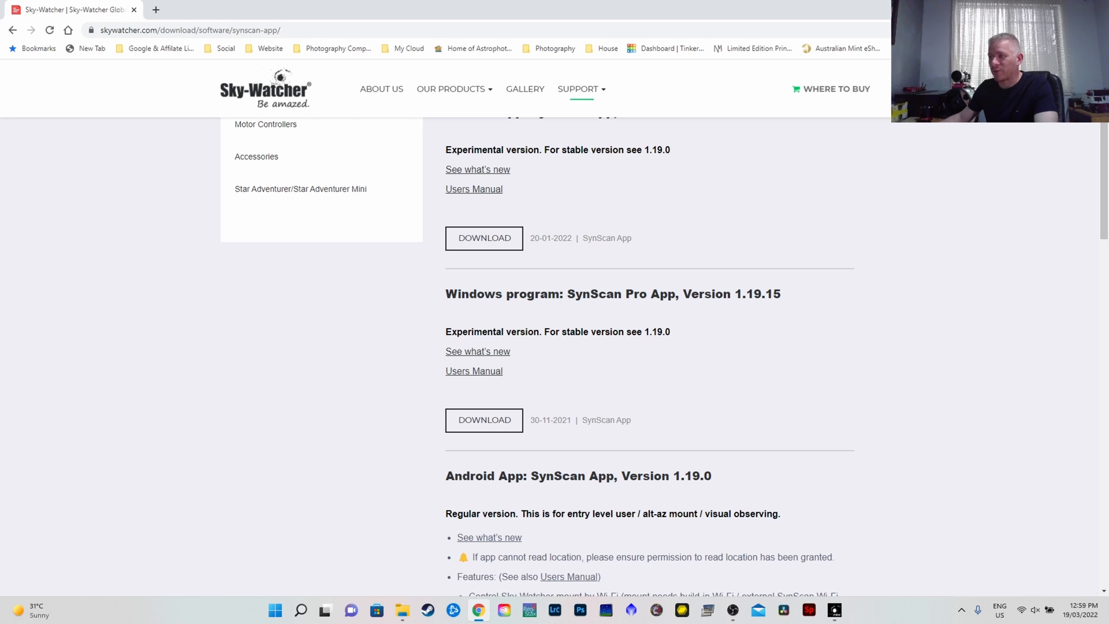
{"action": "scroll", "scroll_direction": "down", "scroll_amount": 3}
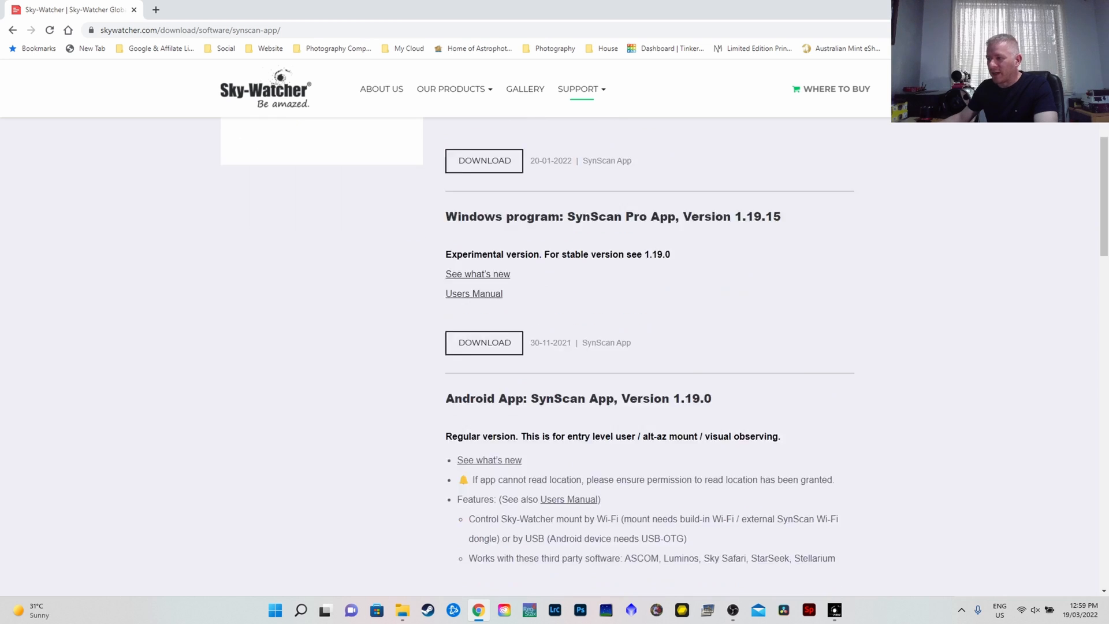
{"action": "scroll", "scroll_direction": "down", "scroll_amount": 3}
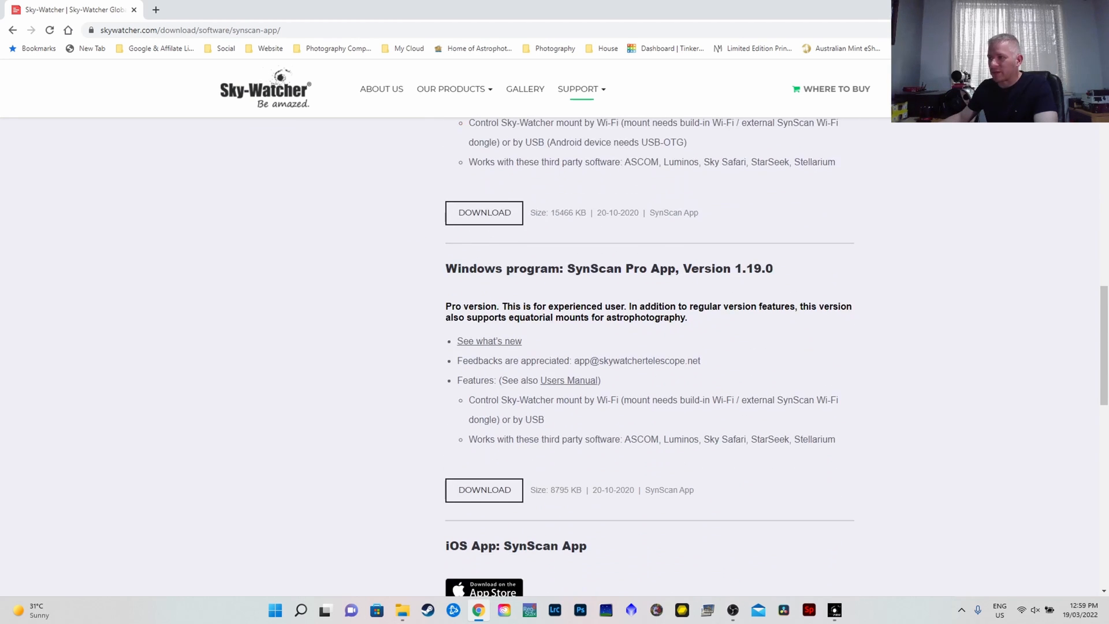
{"action": "mouse_move", "coordinate": [484, 489]}
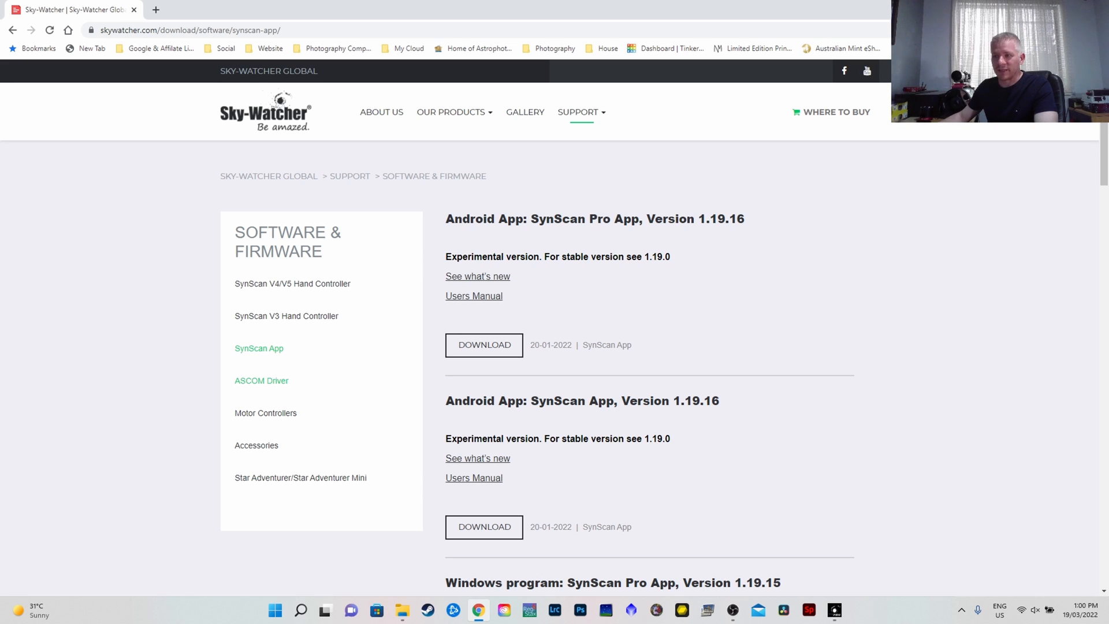
{"action": "left_click", "coordinate": [261, 380]}
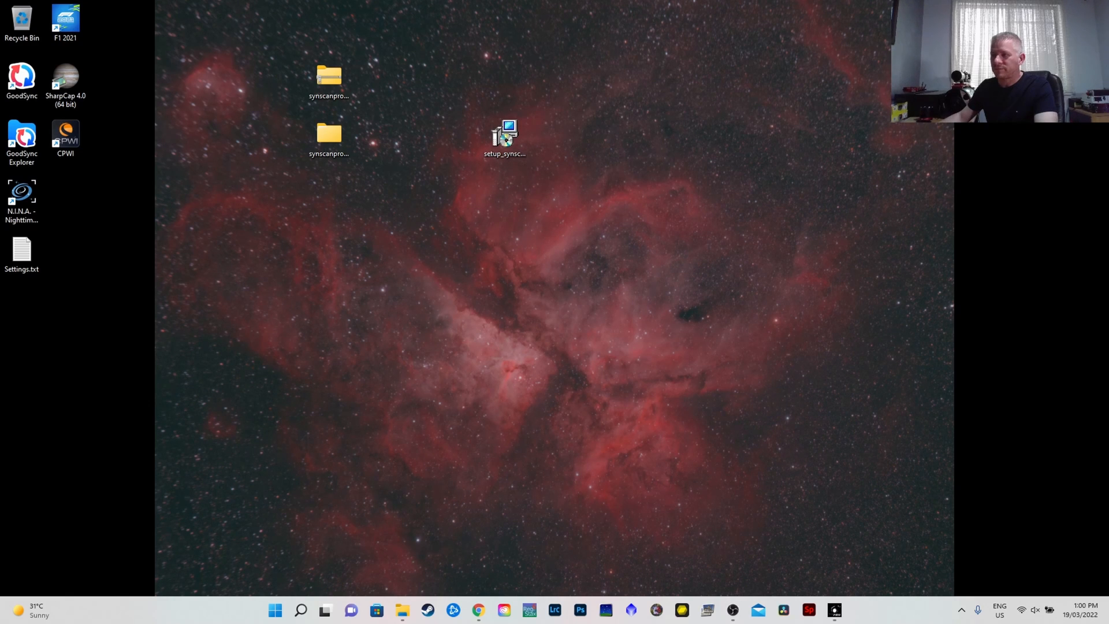
Step: Run the setup_synscan_app_ascom_driver installer, install the driver and finish the wizard
{"action": "double_click", "coordinate": [505, 134]}
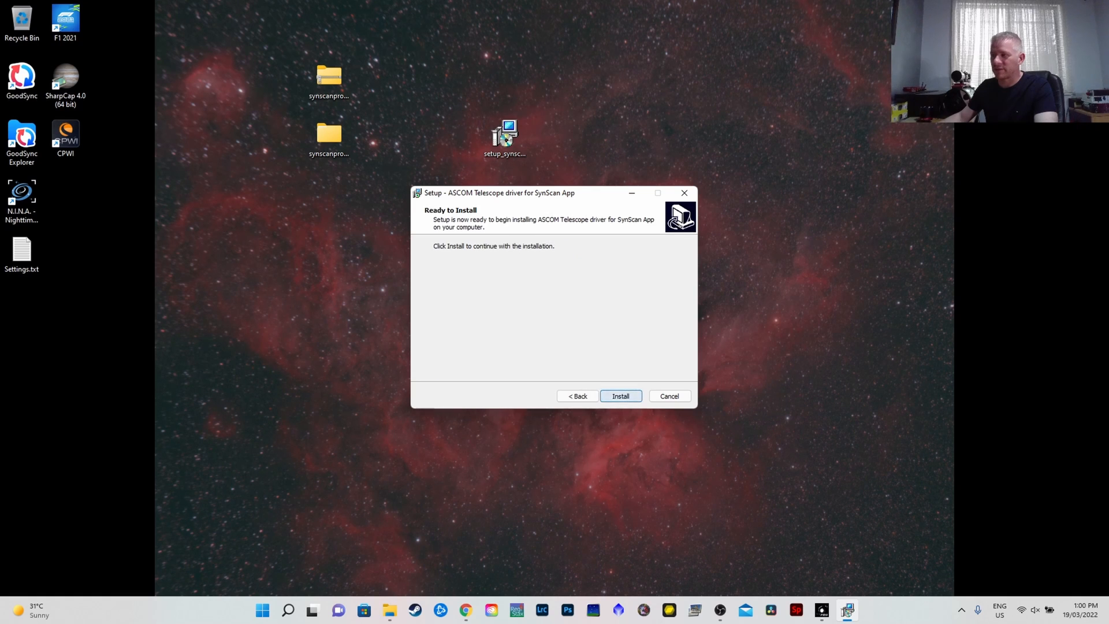
{"action": "left_click", "coordinate": [619, 397]}
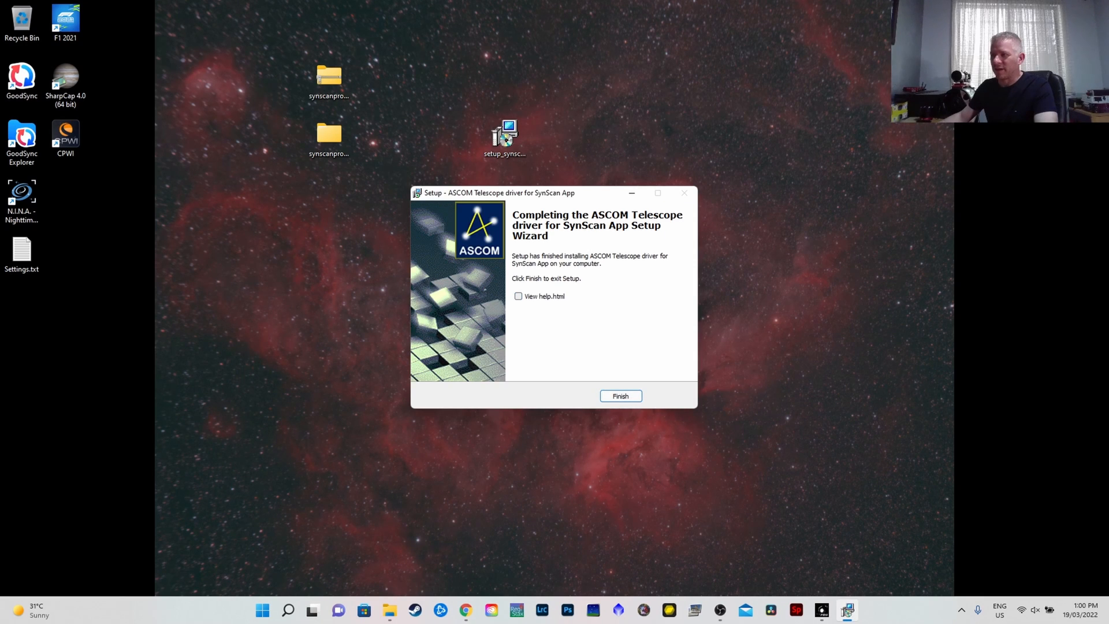
{"action": "left_click", "coordinate": [619, 395]}
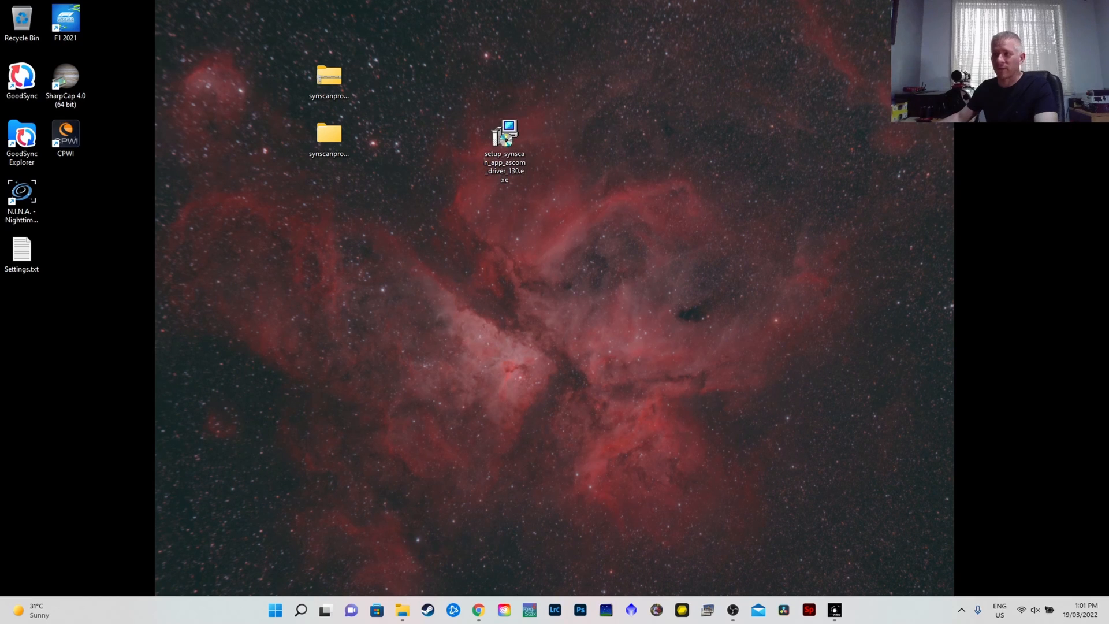
Step: Inspect the synscanpro_windows_1190 zip, then browse into the extracted SynScanPro_Windows folder
{"action": "left_click", "coordinate": [327, 76]}
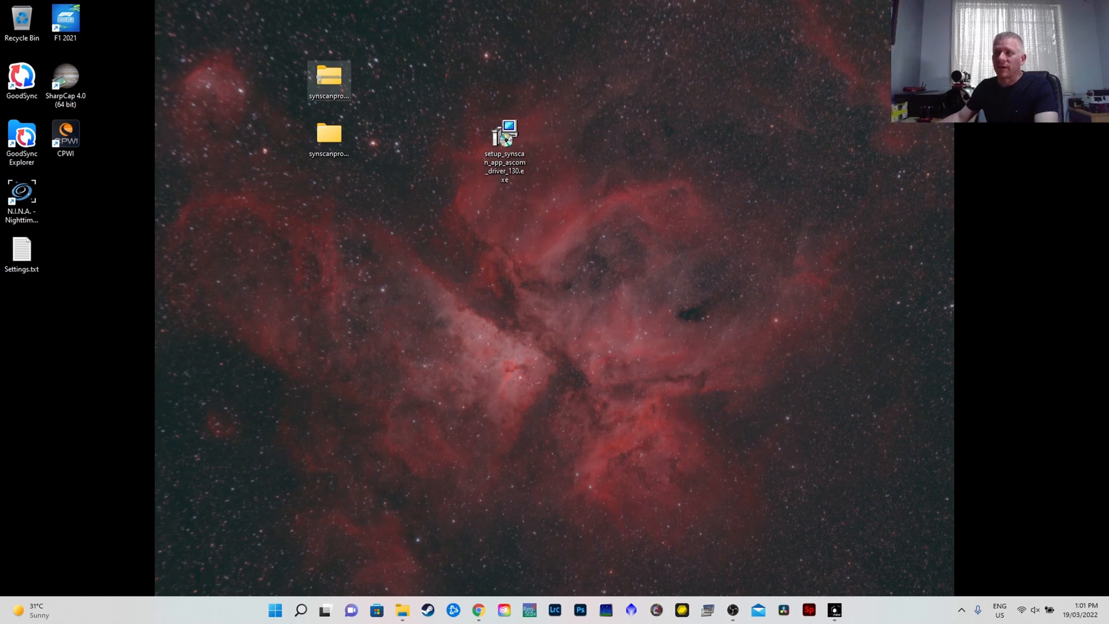
{"action": "mouse_move", "coordinate": [328, 77]}
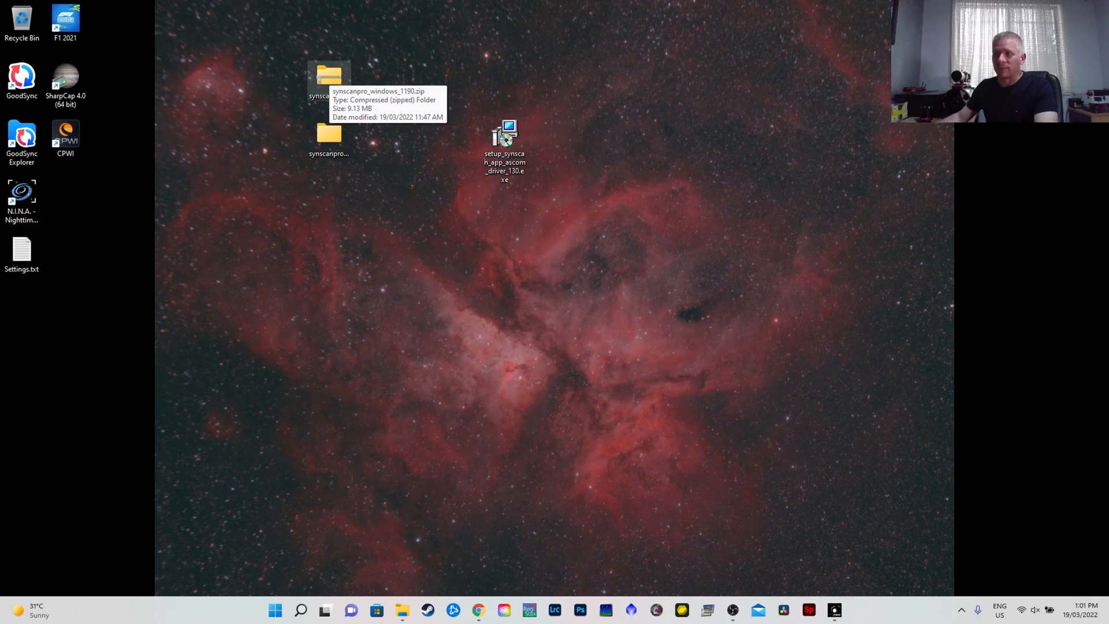
{"action": "double_click", "coordinate": [329, 78]}
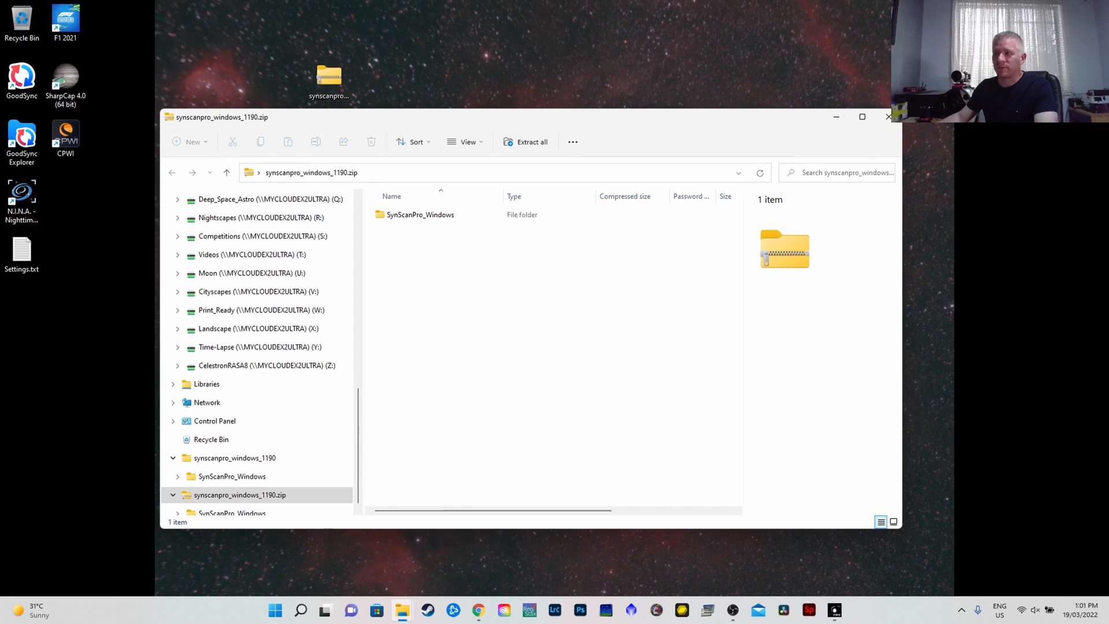
{"action": "left_click", "coordinate": [421, 215]}
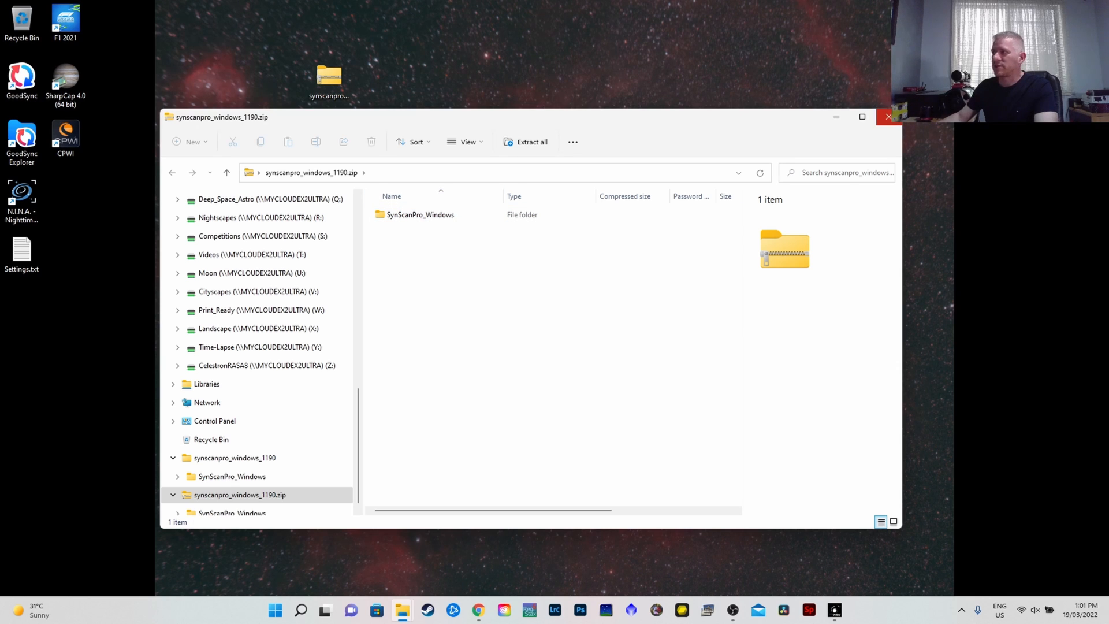
{"action": "left_click", "coordinate": [887, 116]}
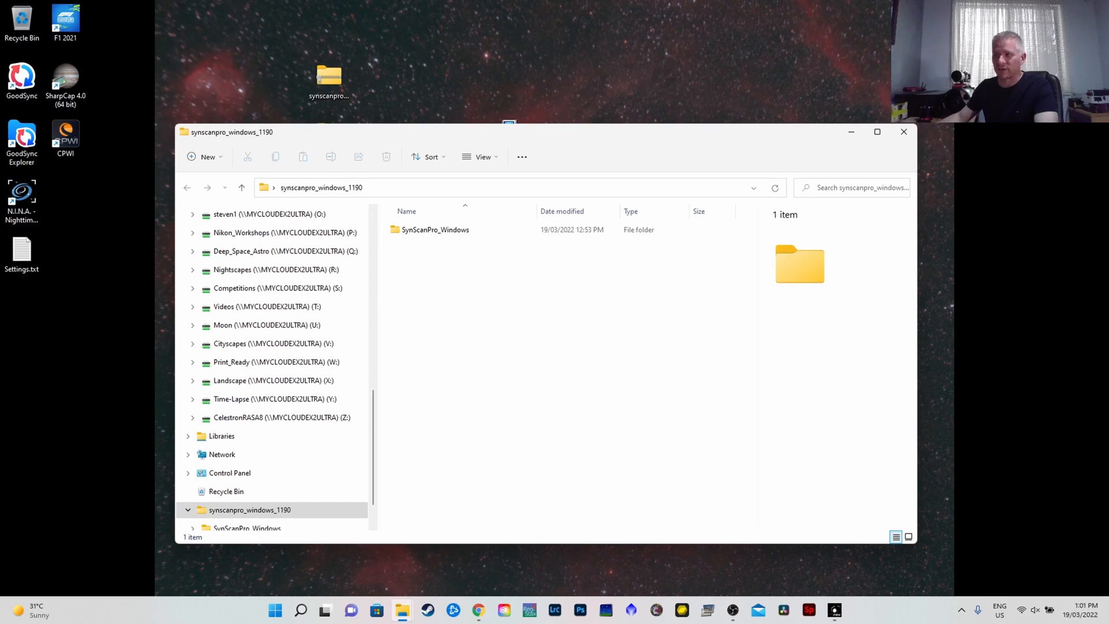
{"action": "double_click", "coordinate": [435, 228]}
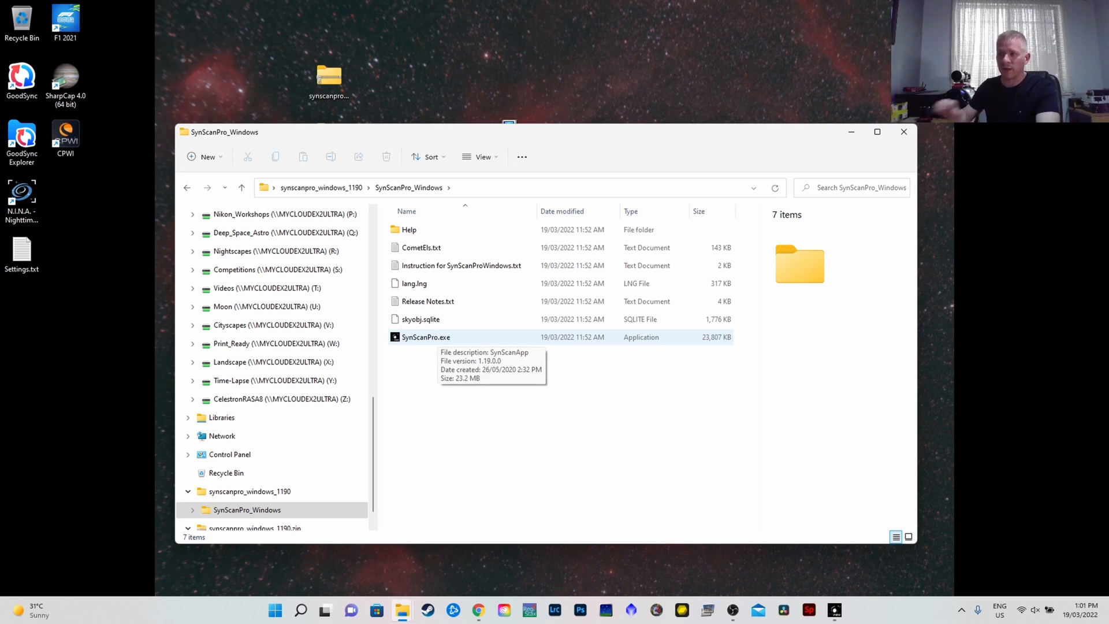
Step: Drag SynScanPro.exe onto the desktop and launch it from there
{"action": "left_click", "coordinate": [426, 337]}
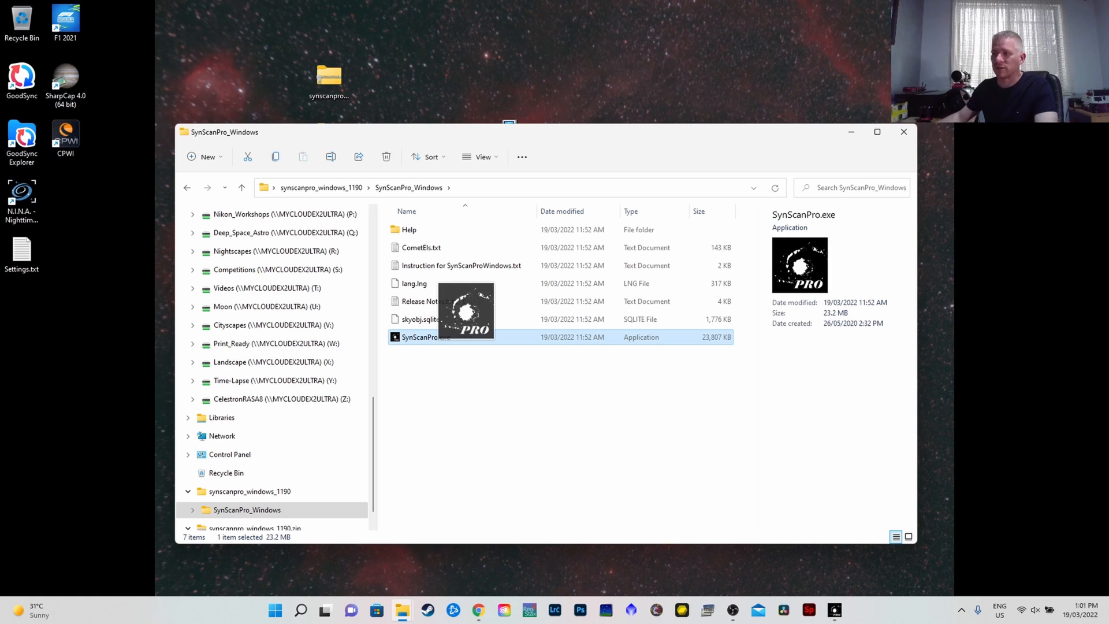
{"action": "left_click_drag", "start_coordinate": [424, 336], "coordinate": [461, 28]}
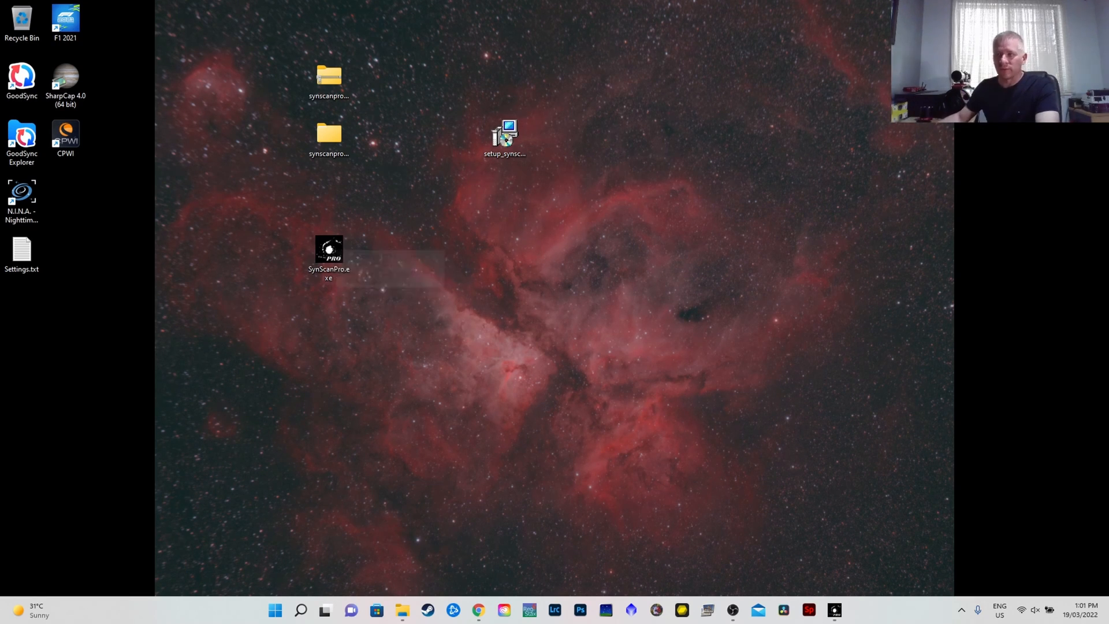
{"action": "left_click", "coordinate": [327, 254]}
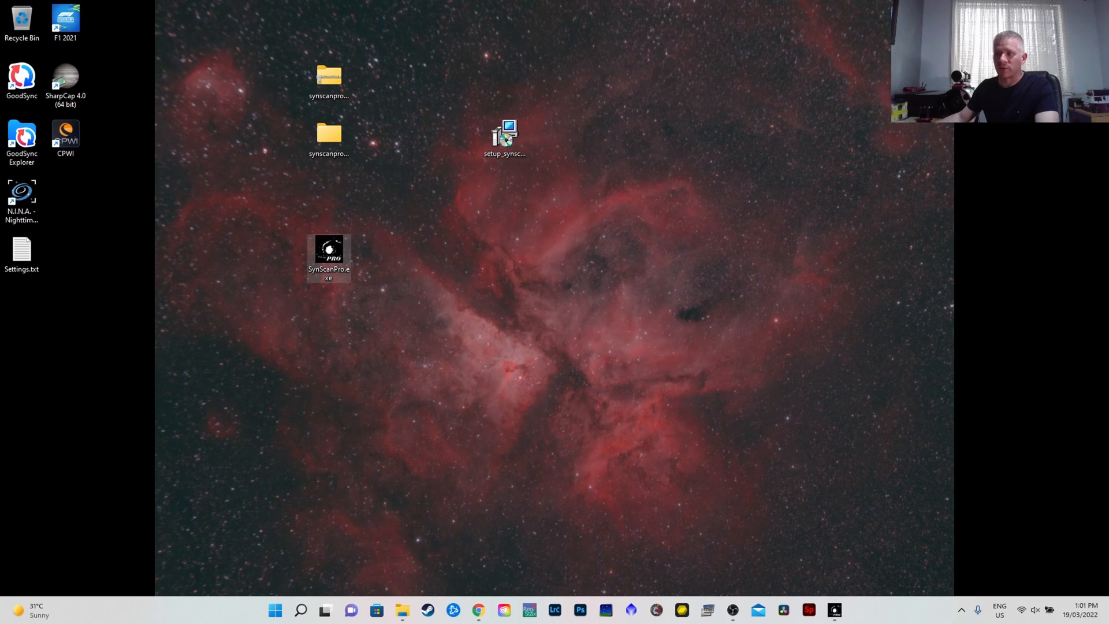
{"action": "double_click", "coordinate": [326, 258]}
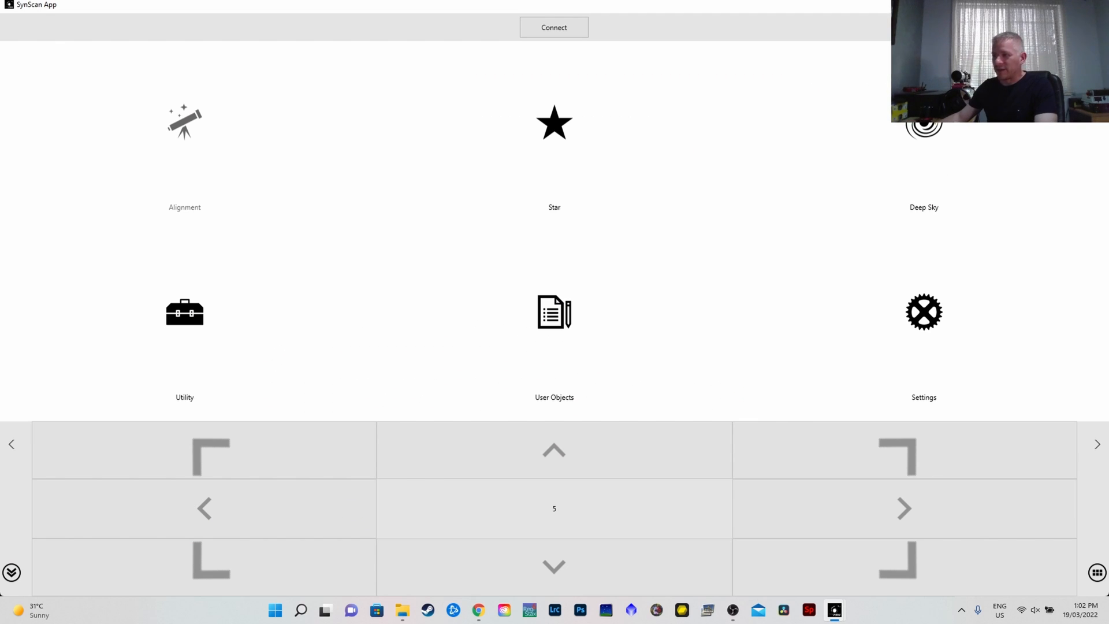
Step: Go to SynScan Pro's Settings > Connect Settings to view the serial connection
{"action": "left_click", "coordinate": [923, 326]}
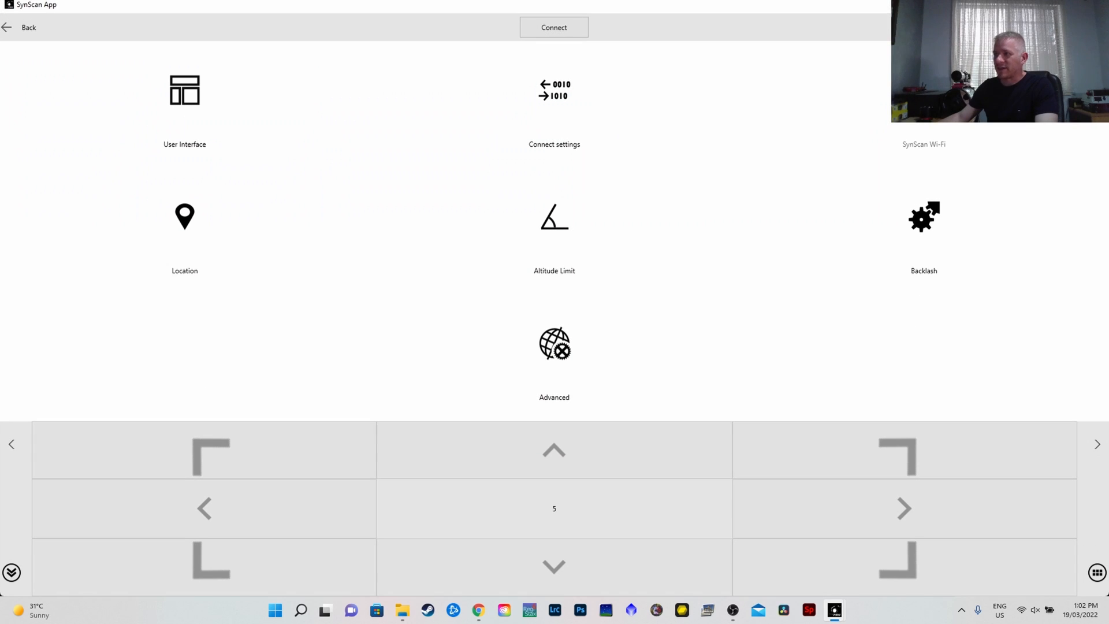
{"action": "left_click", "coordinate": [553, 96]}
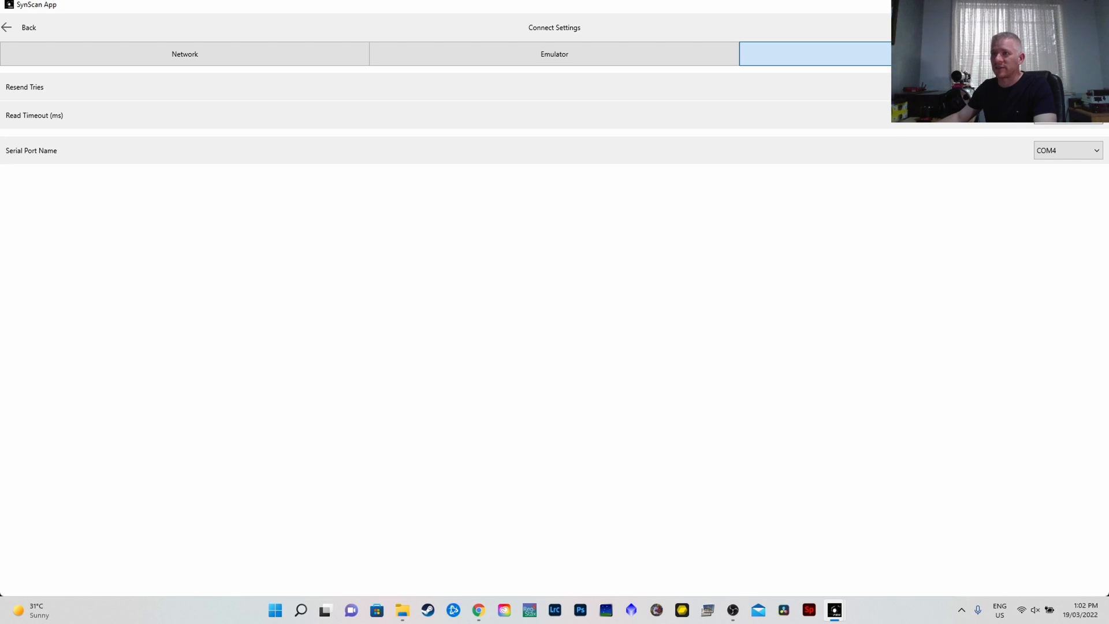
Step: Set the serial port name to COM4 and return to the settings overview
{"action": "left_click", "coordinate": [553, 55]}
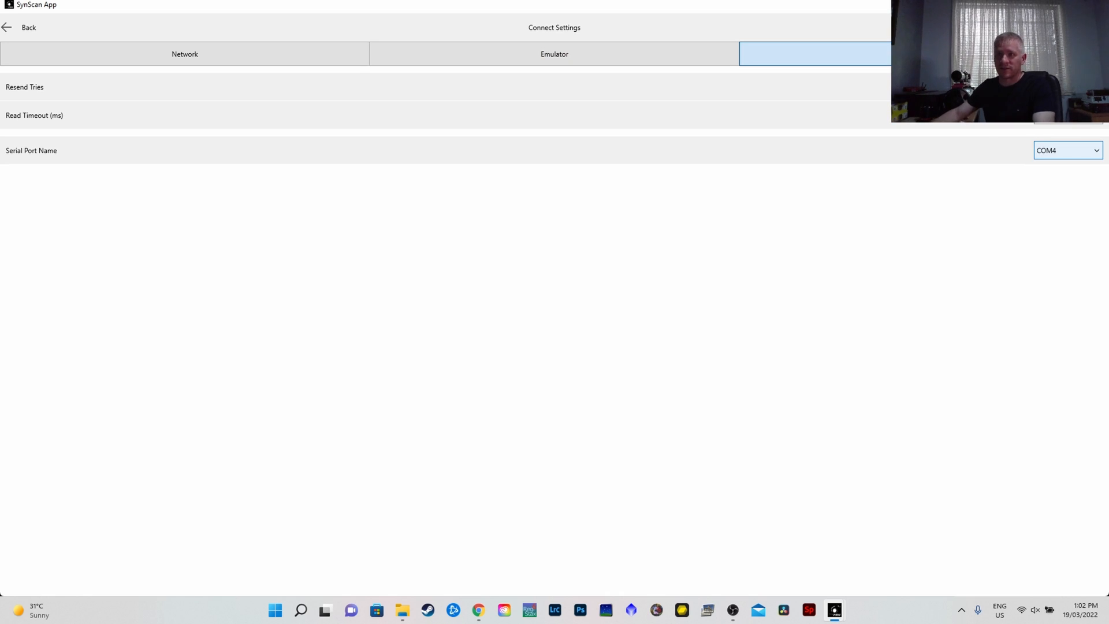
{"action": "left_click", "coordinate": [1068, 150]}
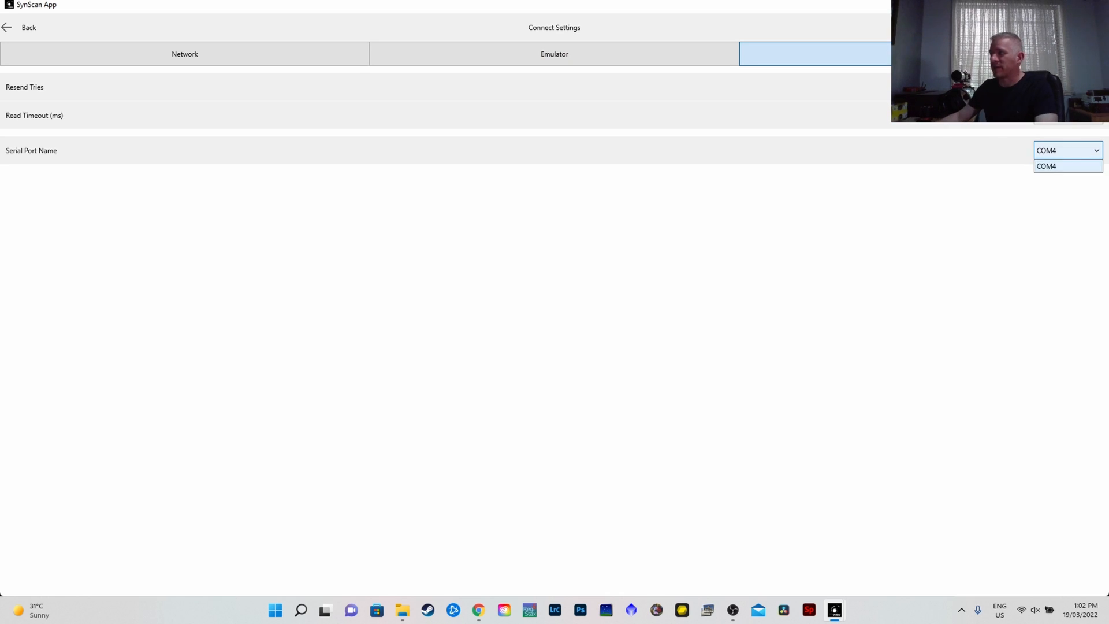
{"action": "left_click", "coordinate": [1047, 165]}
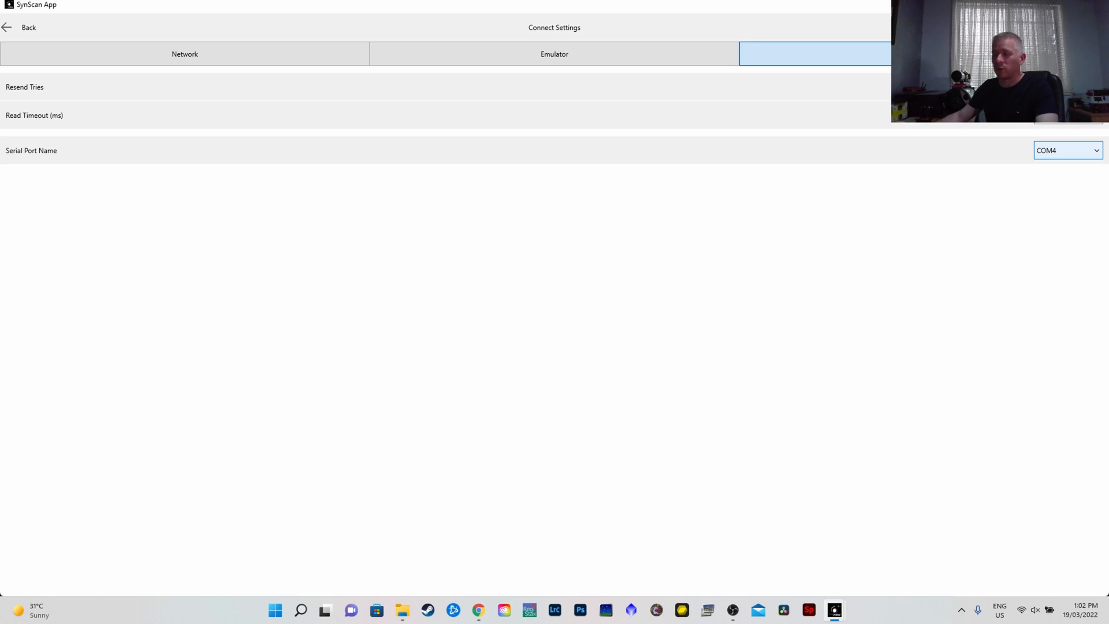
{"action": "left_click", "coordinate": [21, 27]}
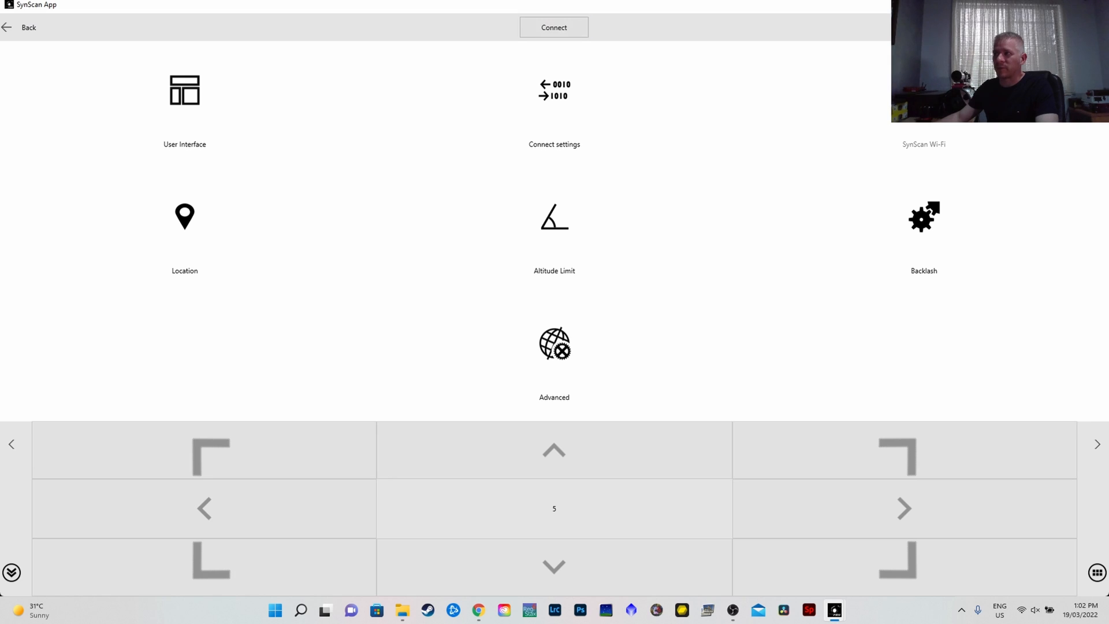
Step: Minimize the SynScan Pro window back to the desktop
{"action": "left_click", "coordinate": [554, 27]}
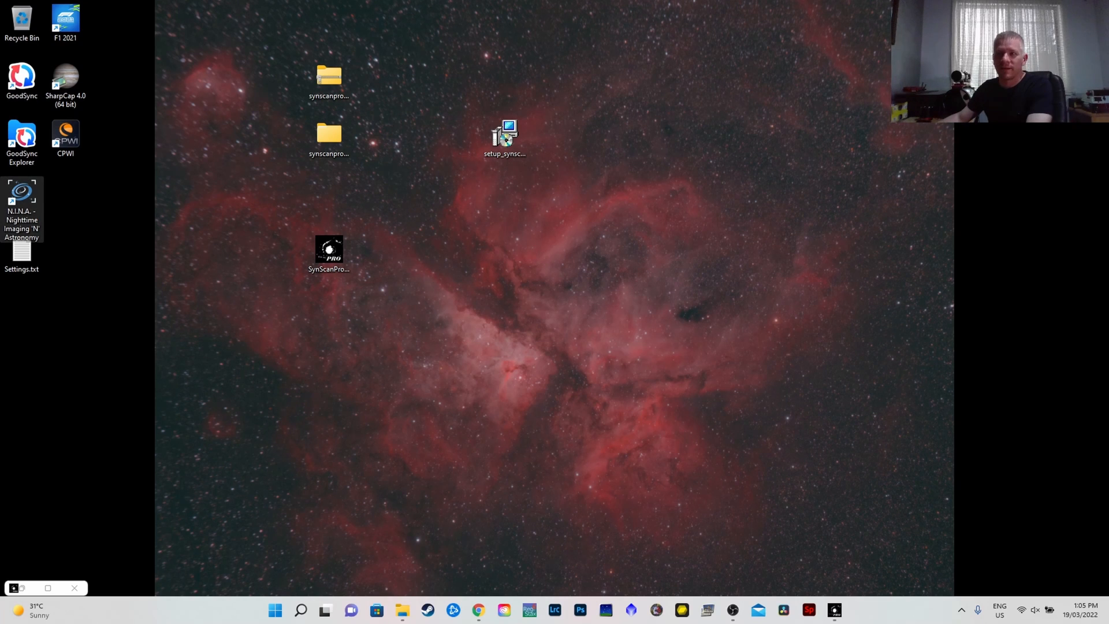
Step: Launch N.I.N.A. with the Default profile and go to Equipment > Telescope
{"action": "double_click", "coordinate": [20, 197]}
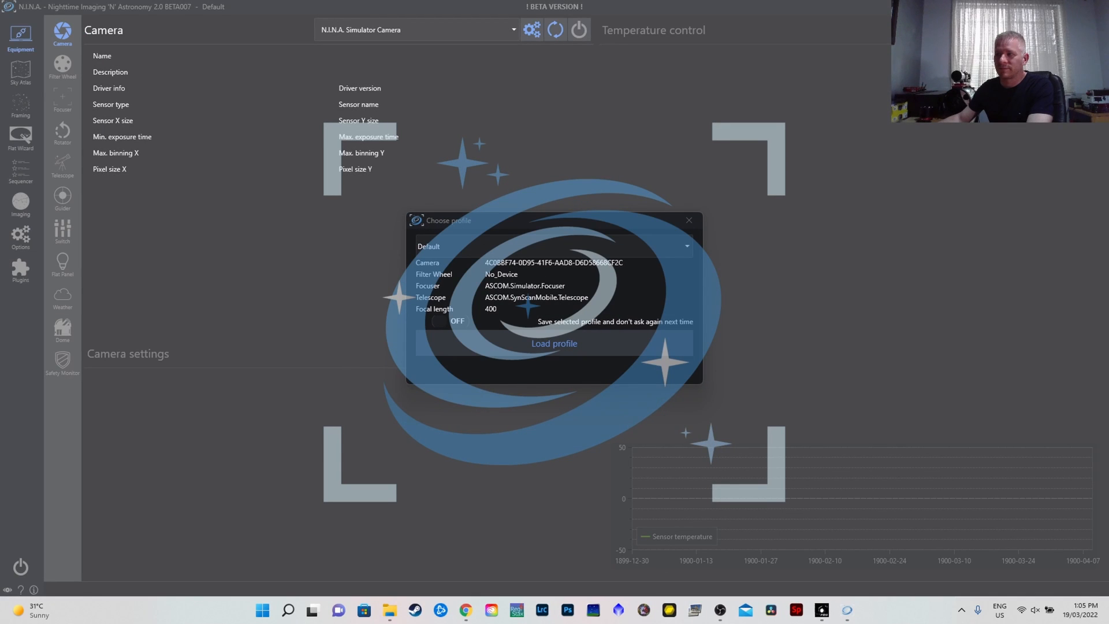
{"action": "left_click", "coordinate": [553, 343]}
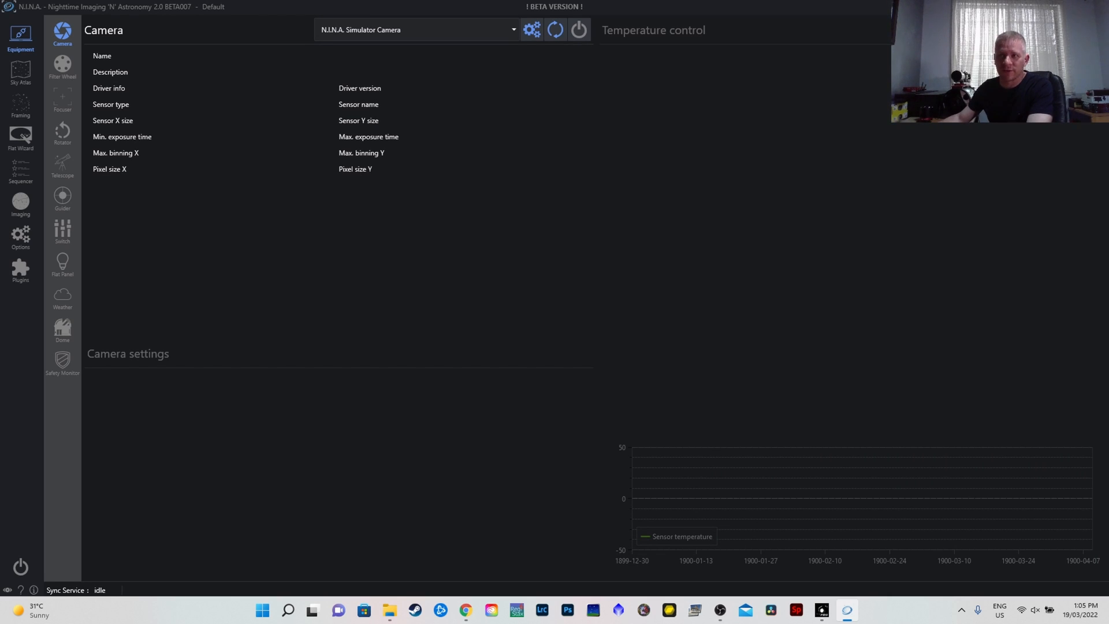
{"action": "left_click", "coordinate": [62, 169]}
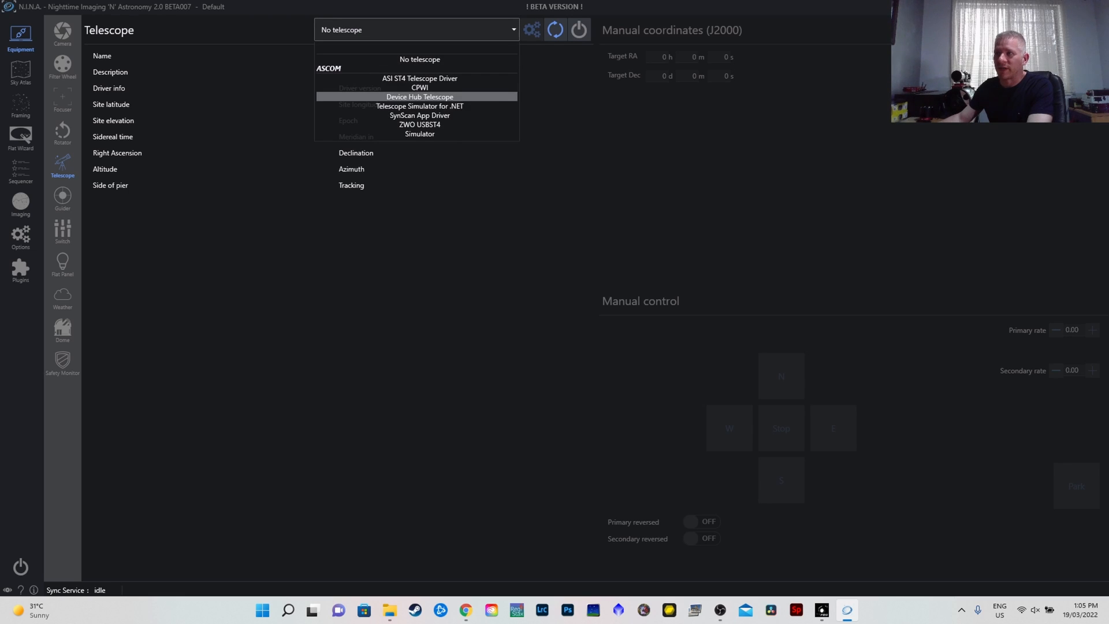
Step: Select SynScan App Driver and connect N.I.N.A. to the mount
{"action": "left_click", "coordinate": [419, 116]}
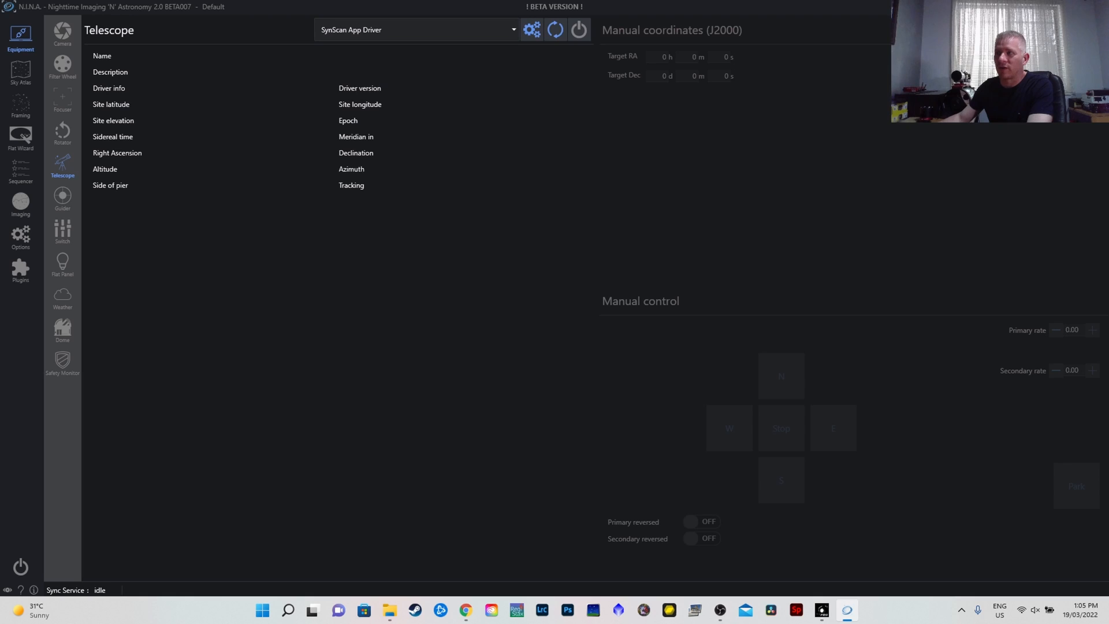
{"action": "left_click", "coordinate": [554, 30]}
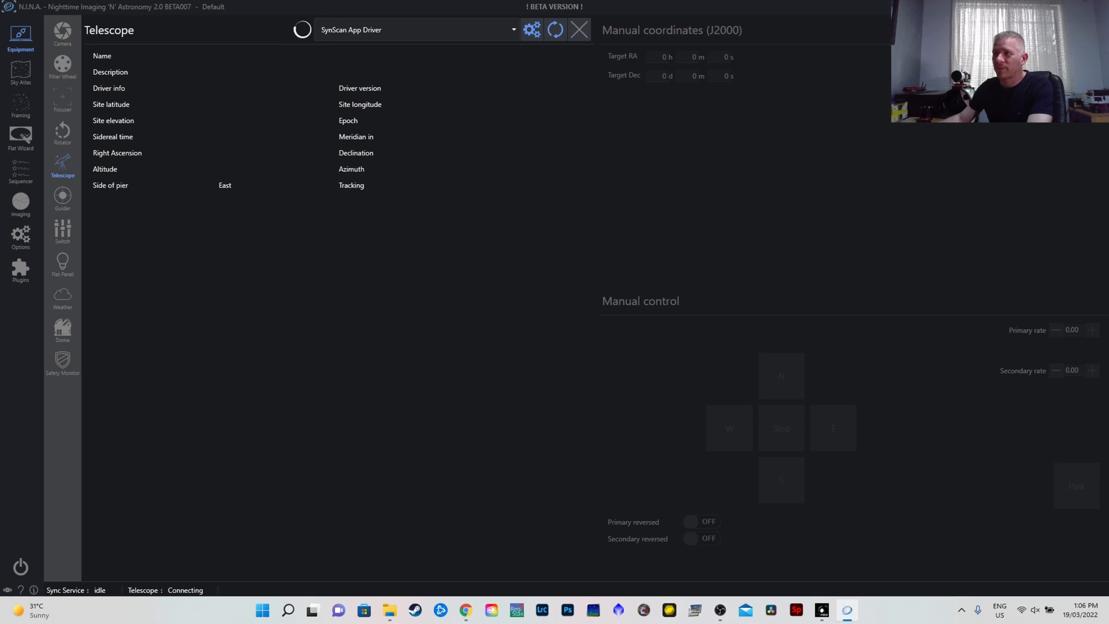
{"action": "left_click", "coordinate": [554, 30]}
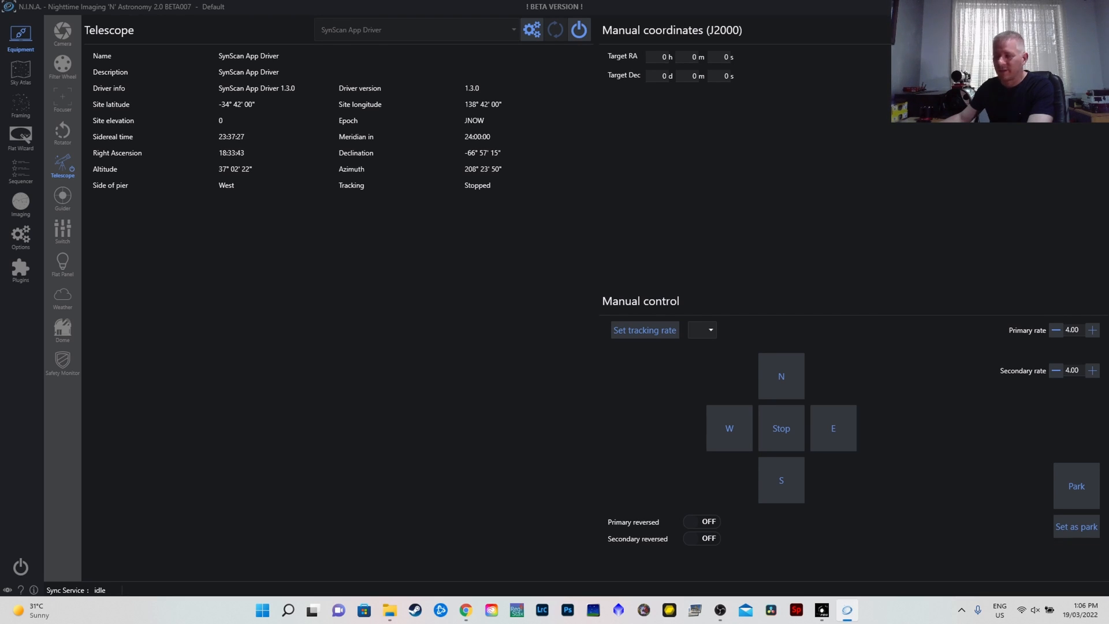
Step: Nudge the mount eastward four times with the manual E control
{"action": "left_click", "coordinate": [833, 427]}
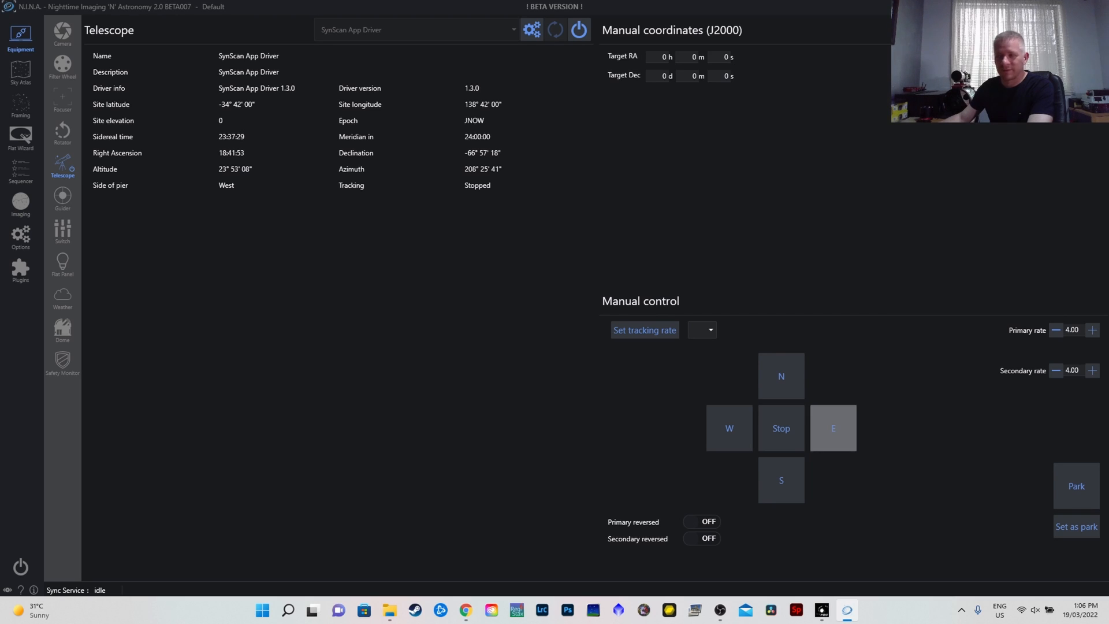
{"action": "left_click", "coordinate": [833, 427]}
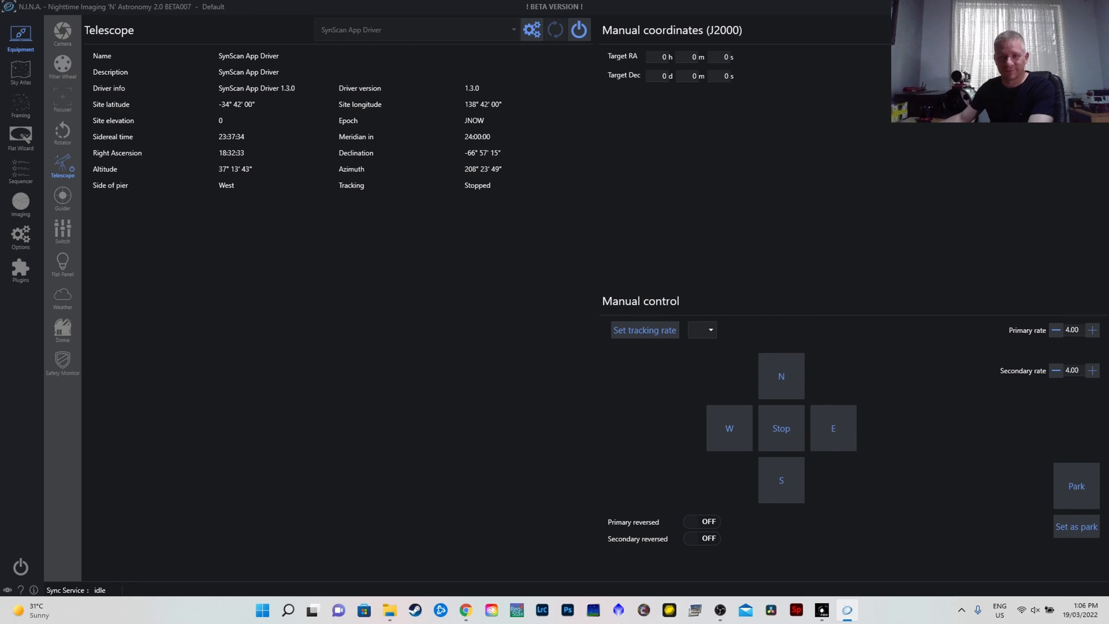
{"action": "left_click", "coordinate": [833, 427]}
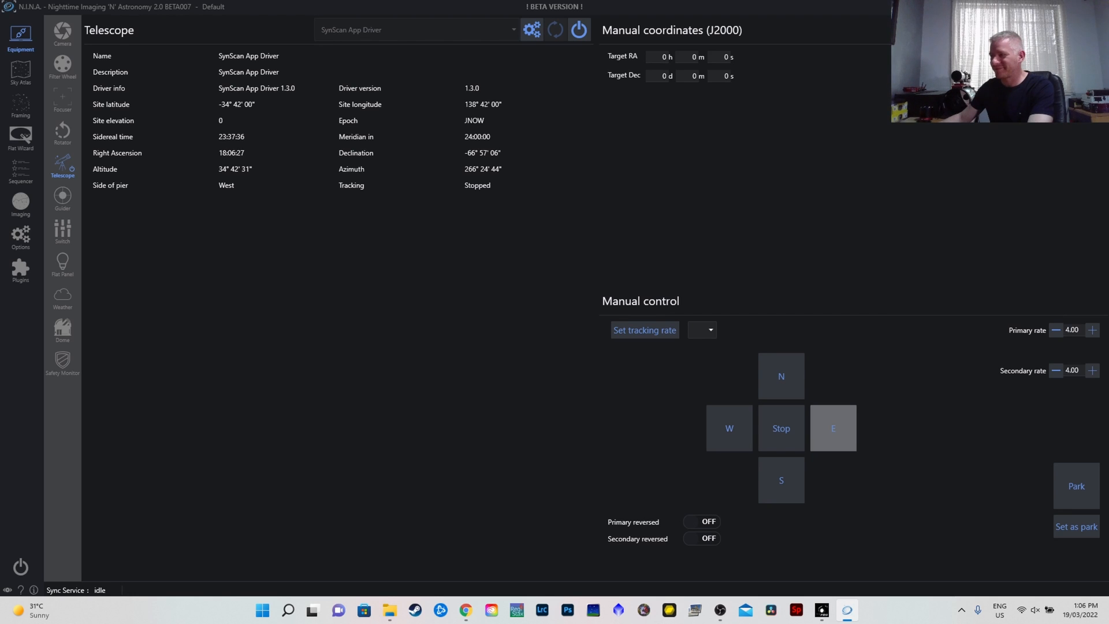
{"action": "left_click", "coordinate": [832, 427]}
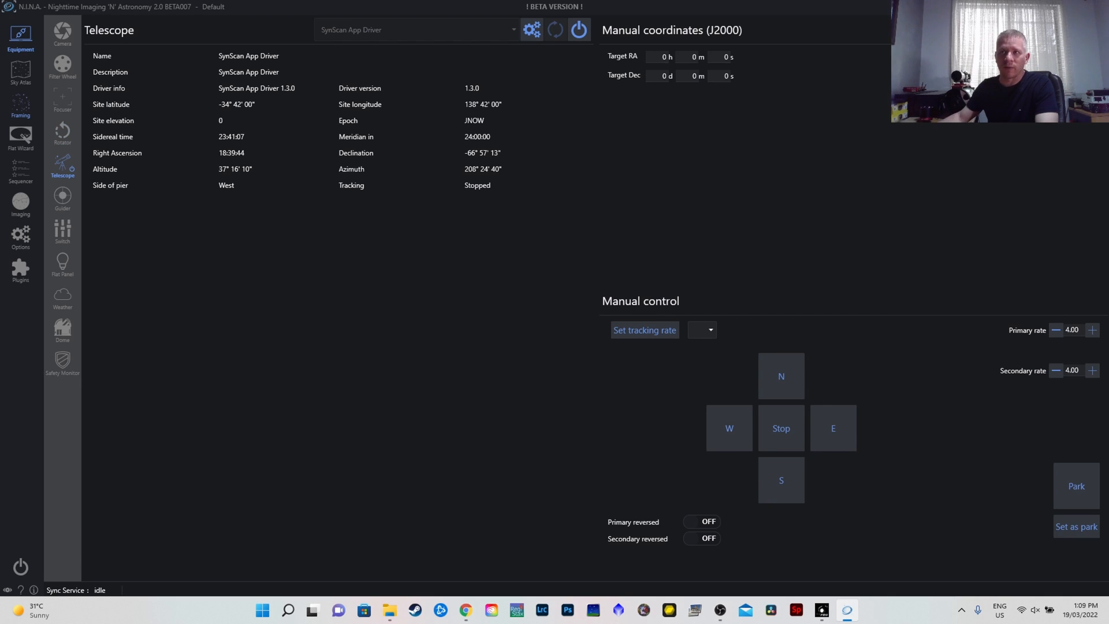
Step: In Framing, enter 'eta car' and select Eta Carina as the target
{"action": "left_click", "coordinate": [21, 105]}
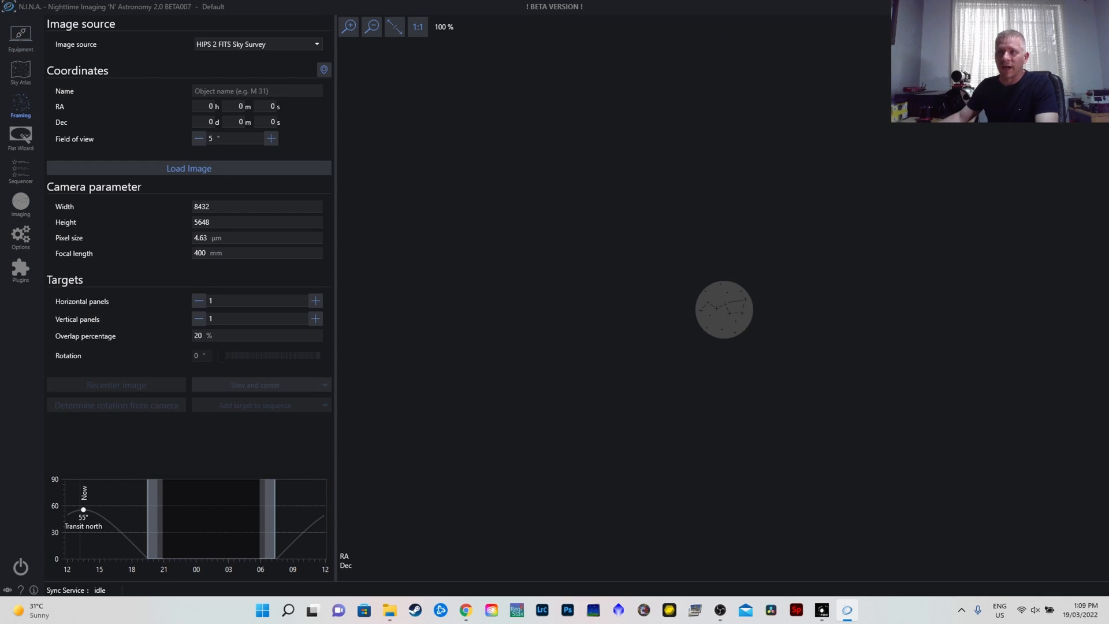
{"action": "type", "text": "e"}
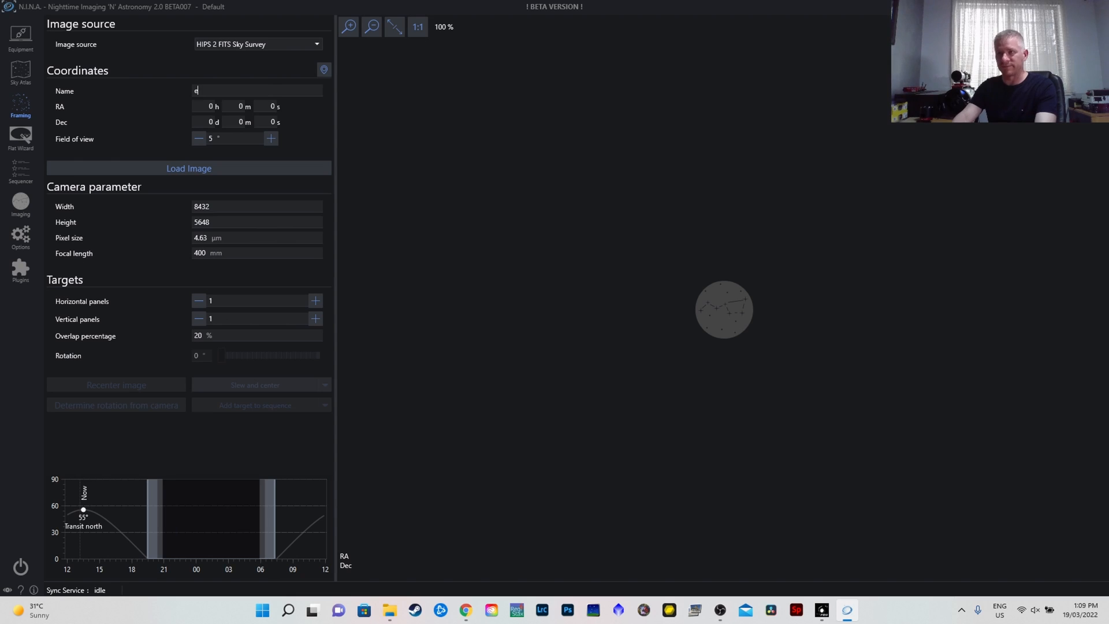
{"action": "type", "text": "ta carina"}
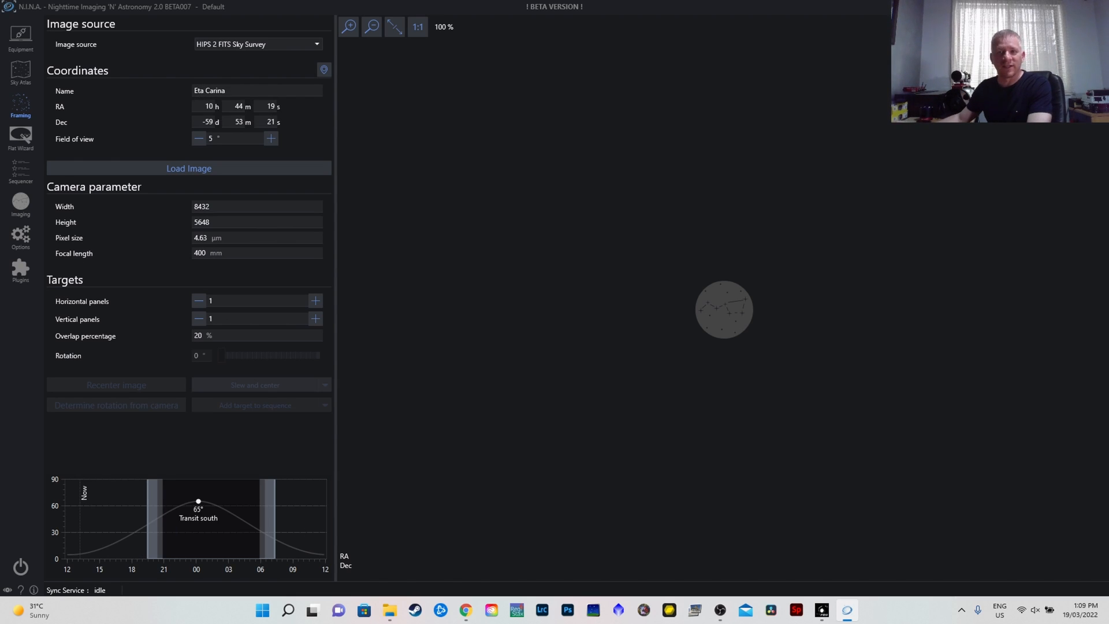
{"action": "left_click", "coordinate": [188, 168]}
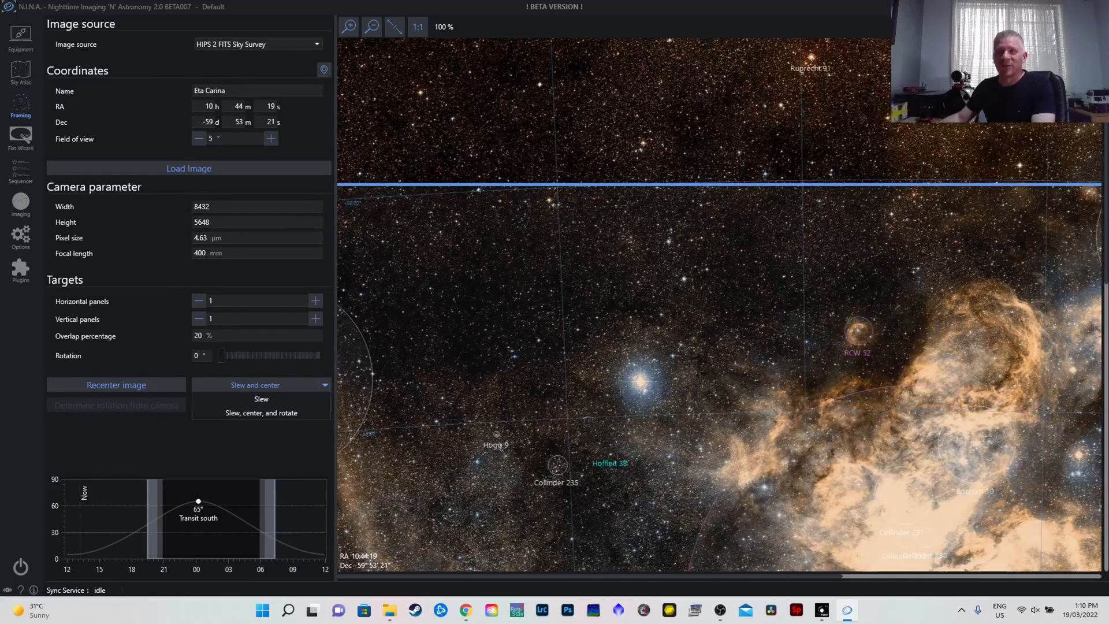
Step: Slew the mount to Eta Carina, then send it to Park from the Telescope page
{"action": "left_click", "coordinate": [63, 166]}
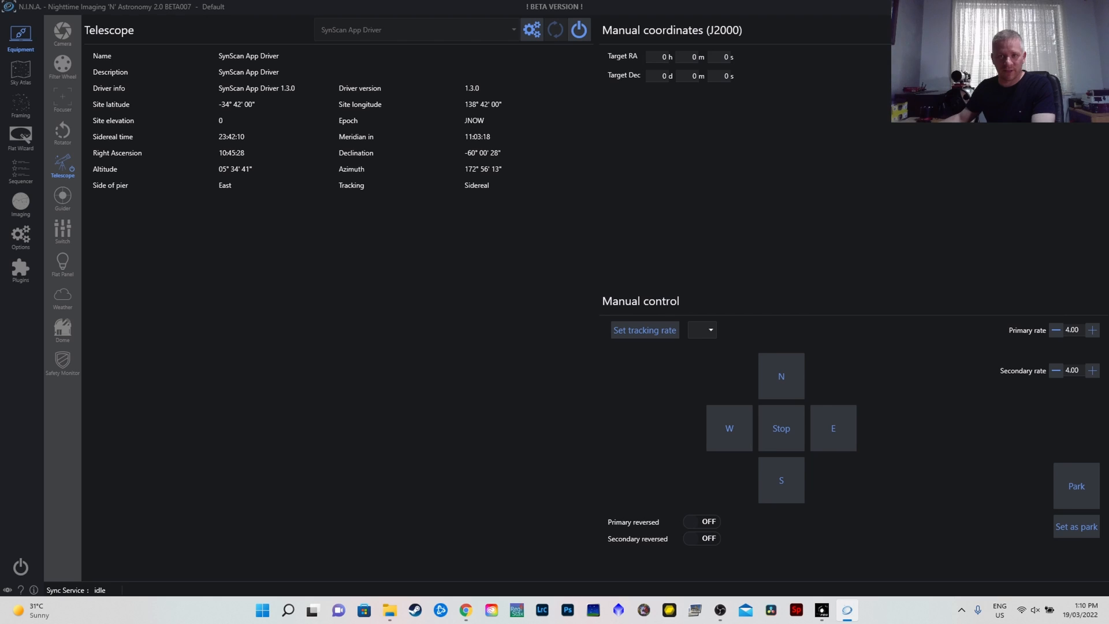
{"action": "left_click", "coordinate": [1076, 486]}
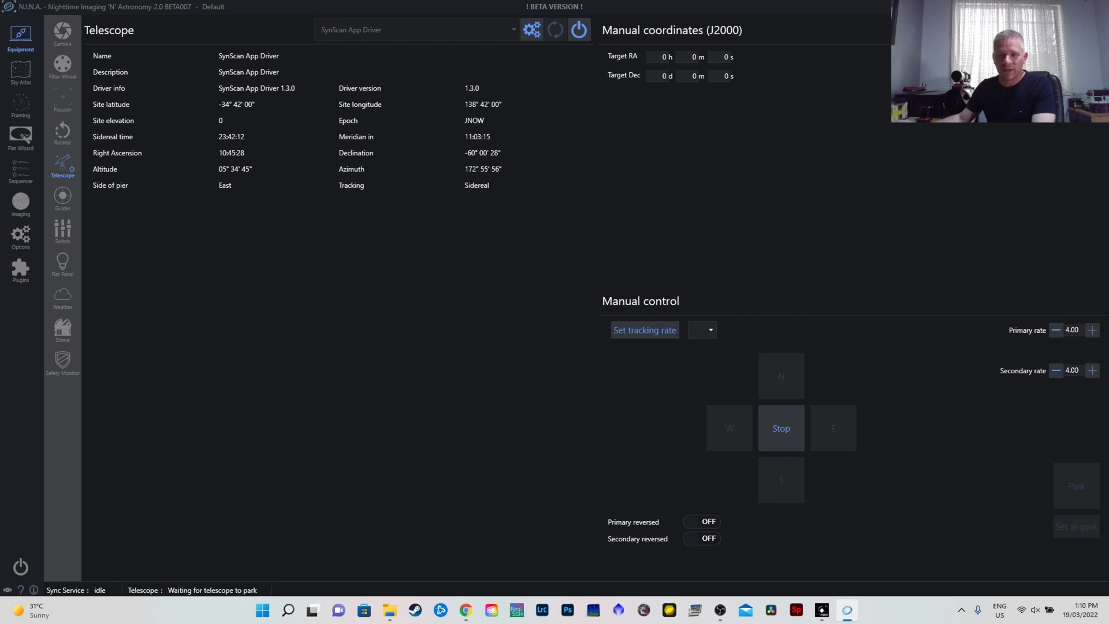